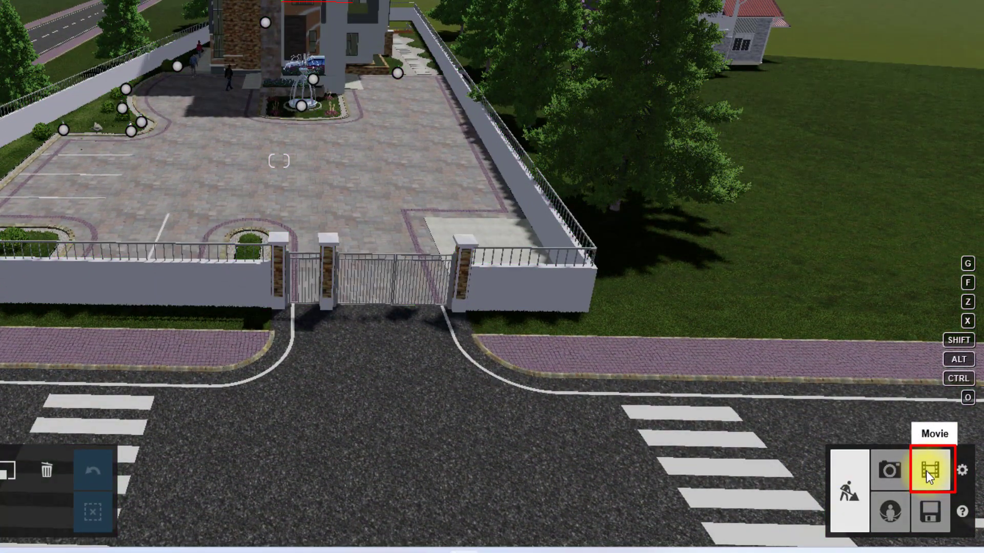
Enter Movie mode and start recording a new camera clip in the first slot
click(944, 470)
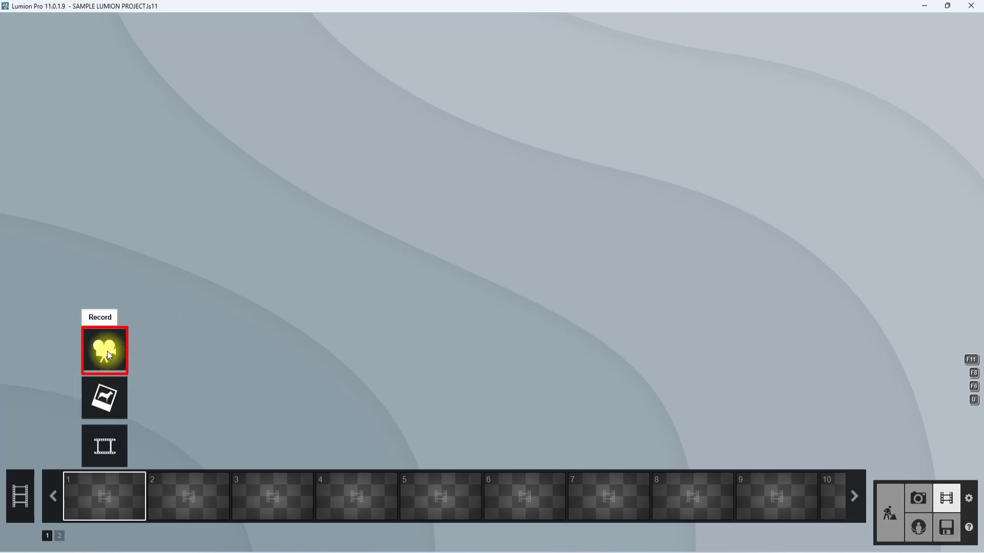
click(104, 350)
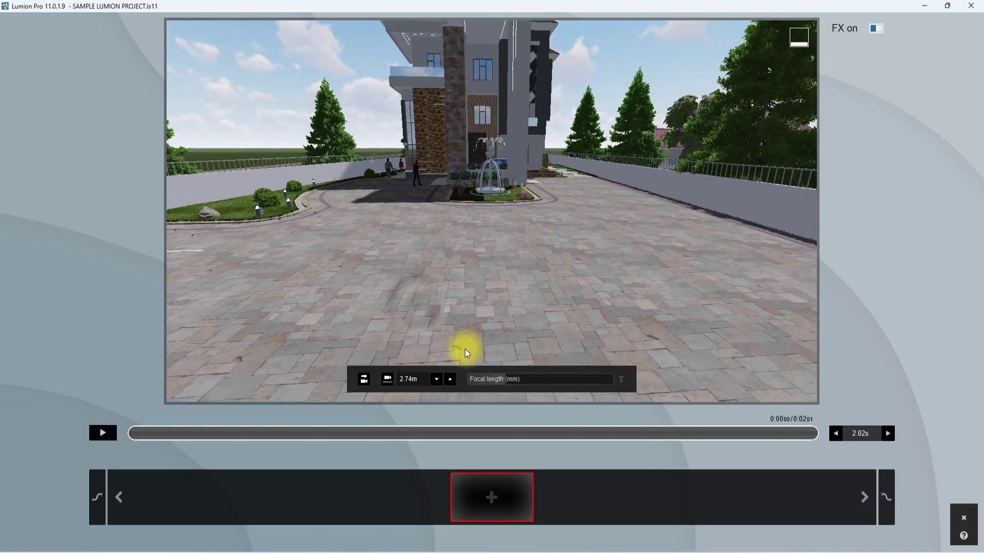
Frame the street view toward the gate and switch off Ease in smooth
click(539, 379)
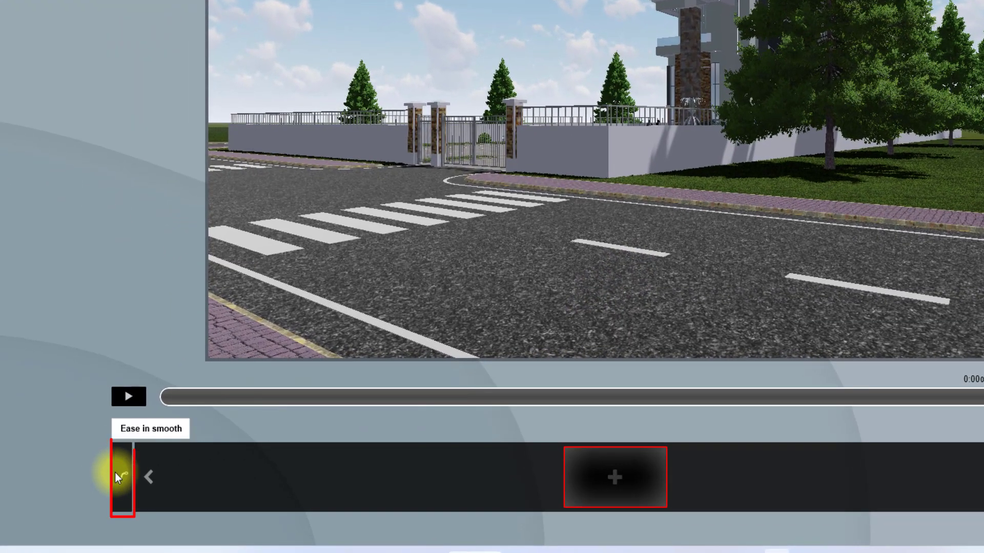
click(122, 477)
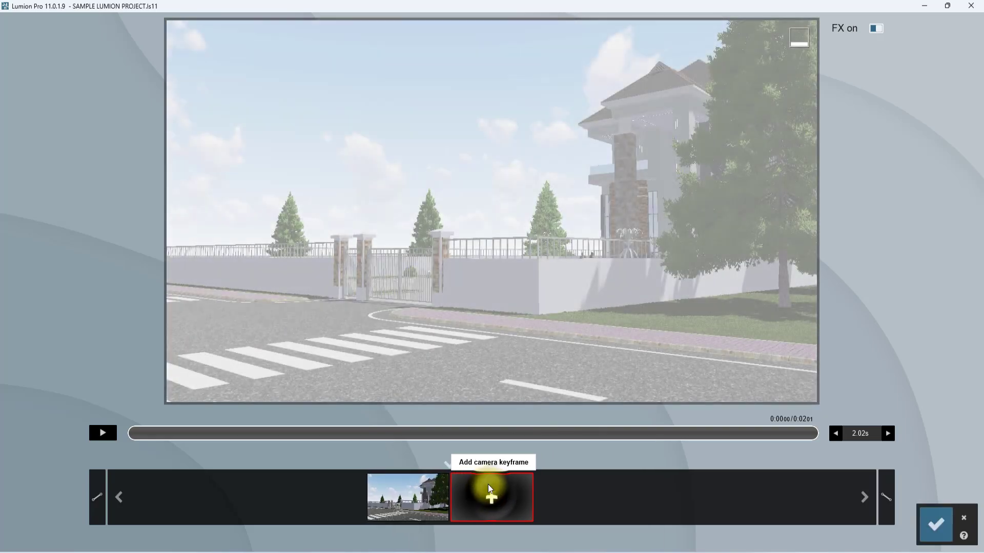
Add a gate close-up keyframe, set clip length to 6.00s, and preview playback
click(491, 497)
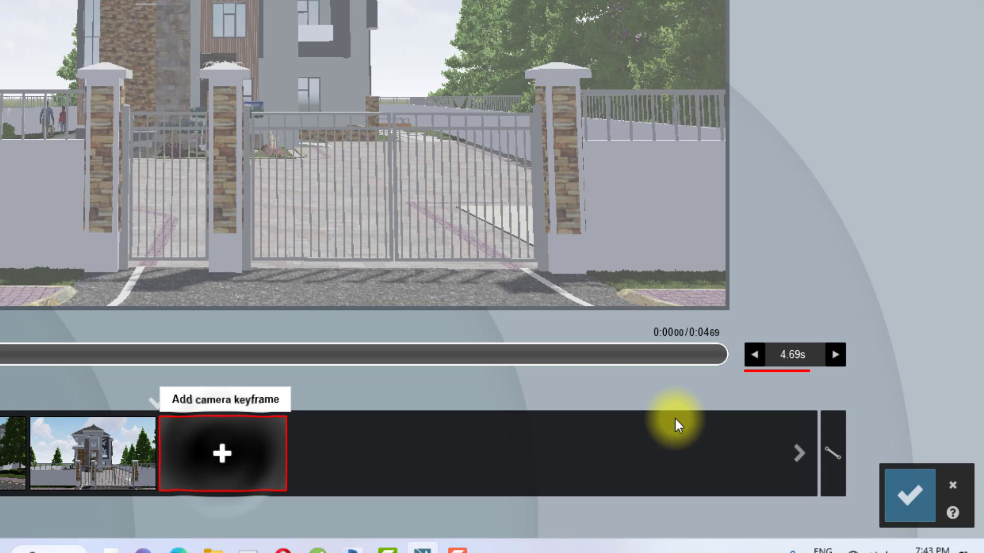
mouse_move(793, 355)
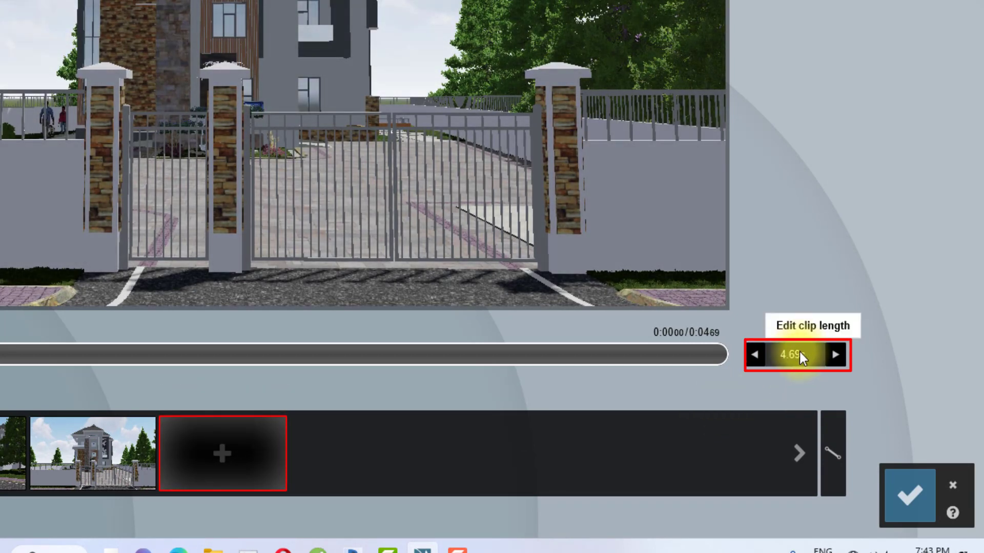
click(796, 357)
text(6)
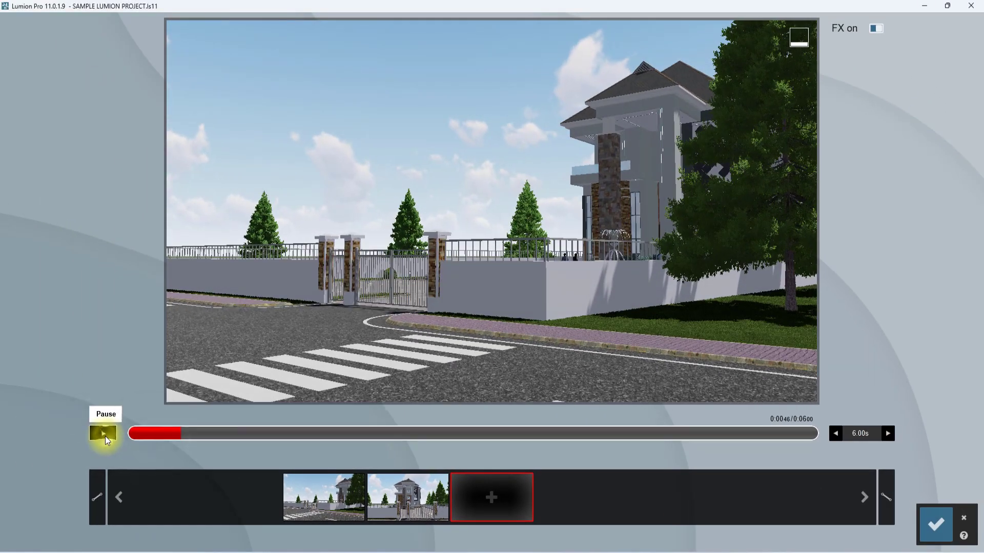
click(104, 434)
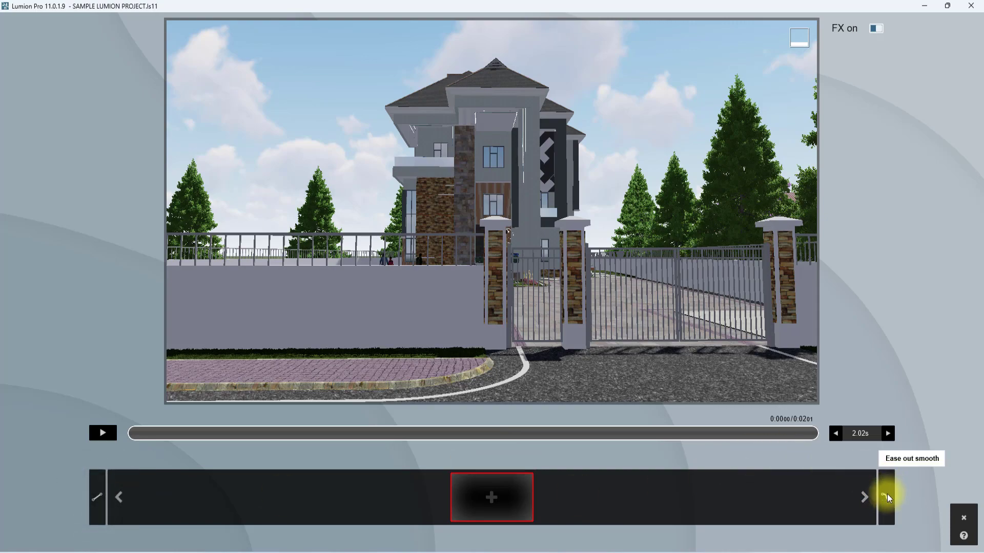
Turn off Ease out smooth and add gate and lowered fountain-view keyframes
click(491, 498)
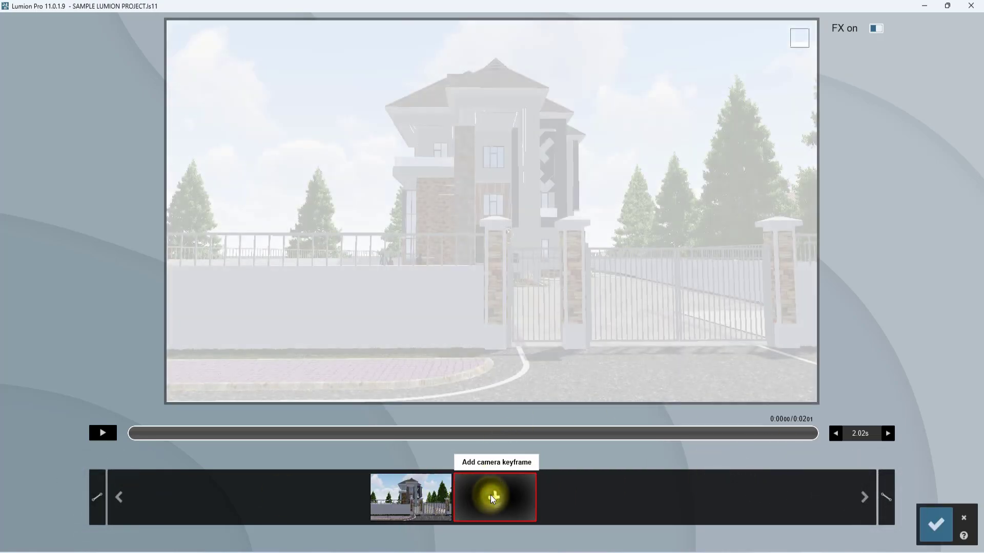
click(495, 498)
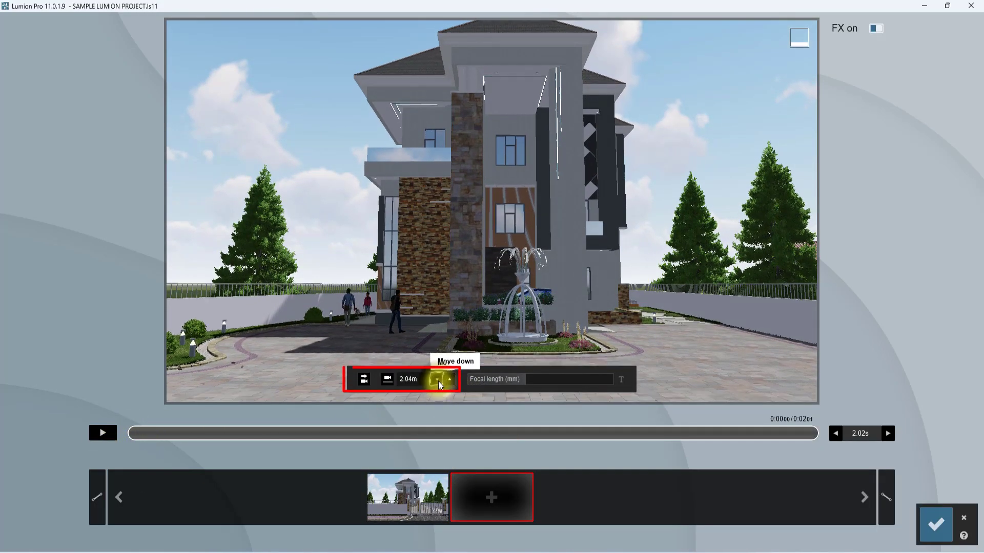
click(438, 379)
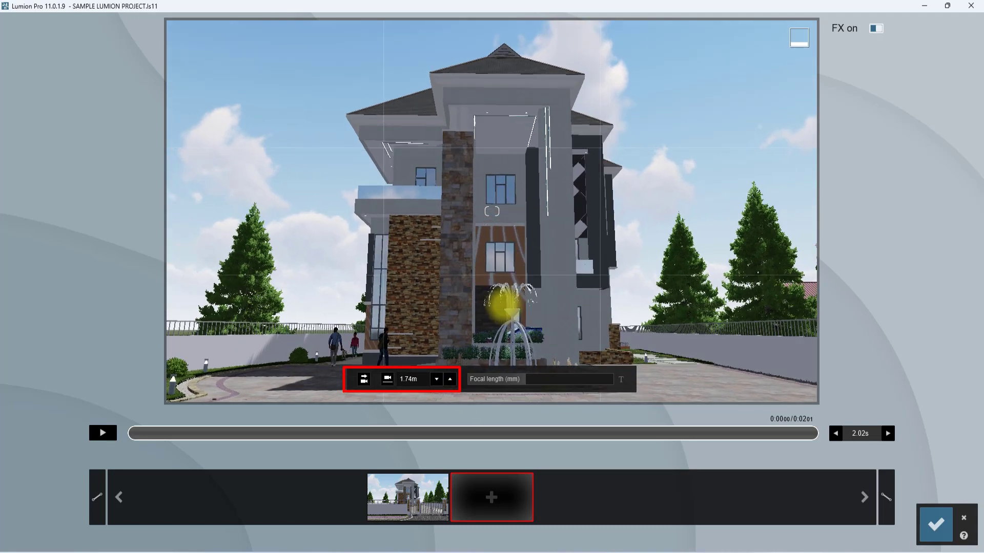
mouse_move(491, 498)
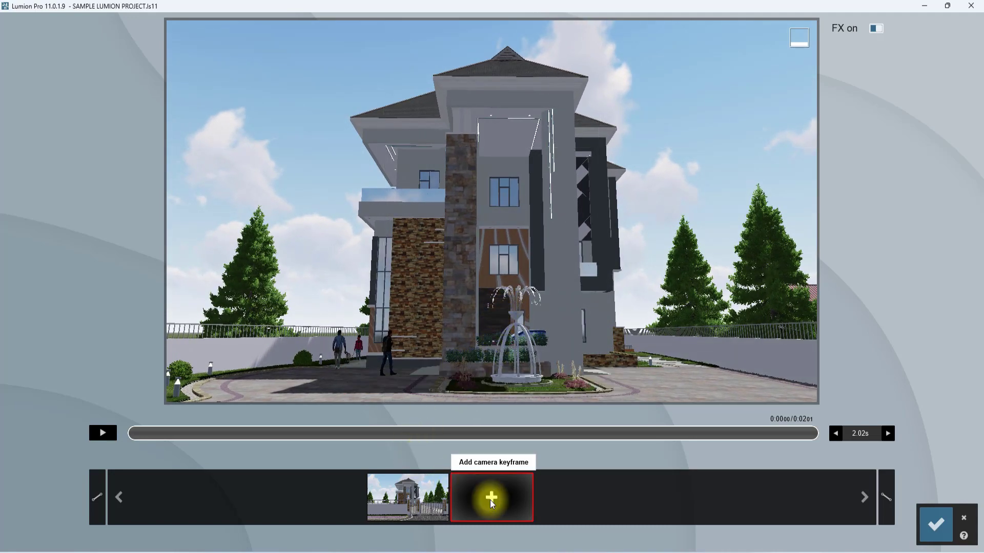
click(491, 497)
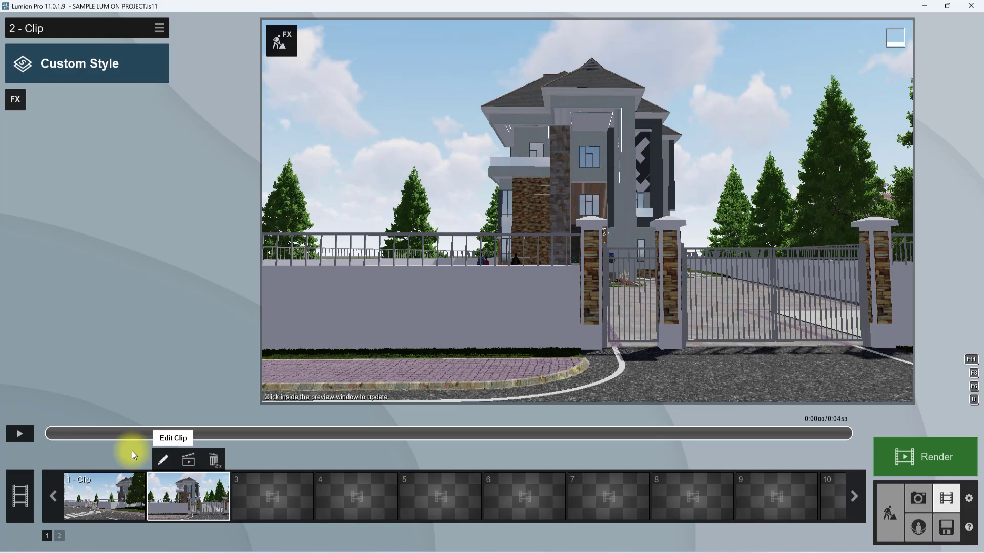
Preview clip 2, then add Layer Visibility from FX Objects with layer 2 off
click(20, 433)
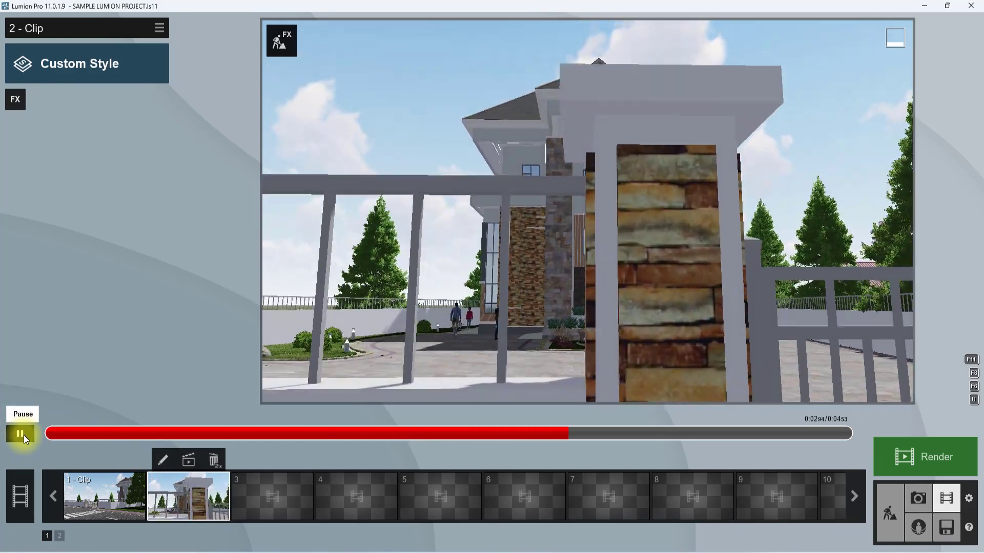
click(21, 434)
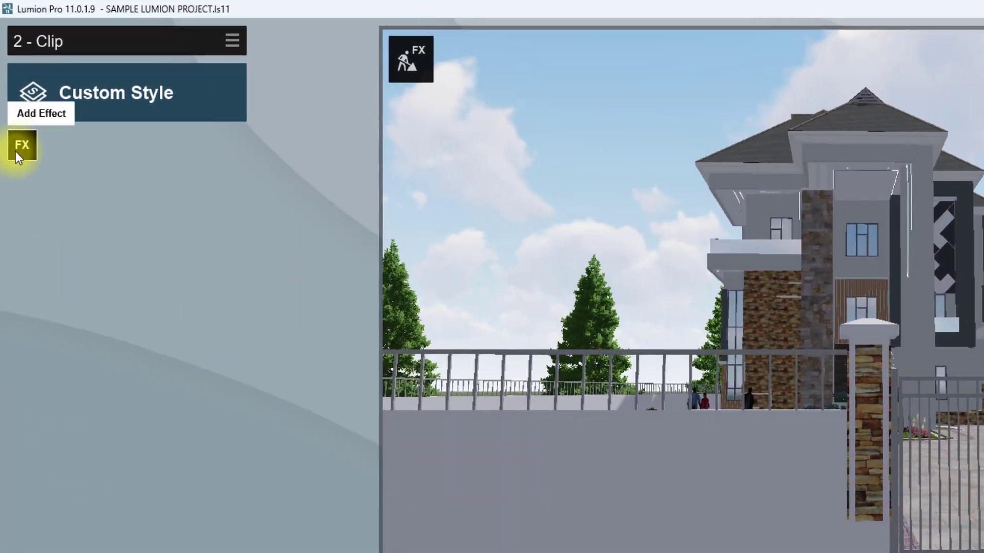
click(22, 146)
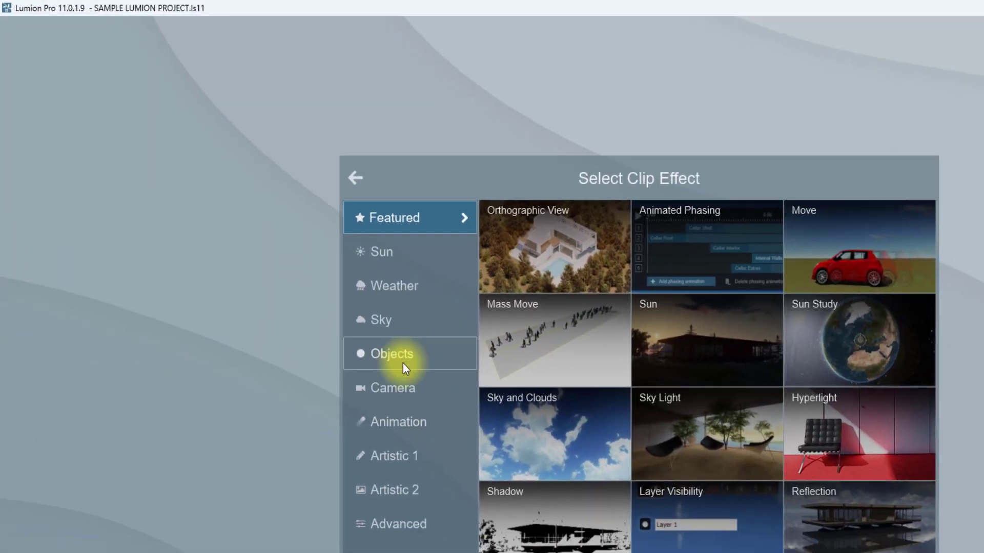
click(391, 353)
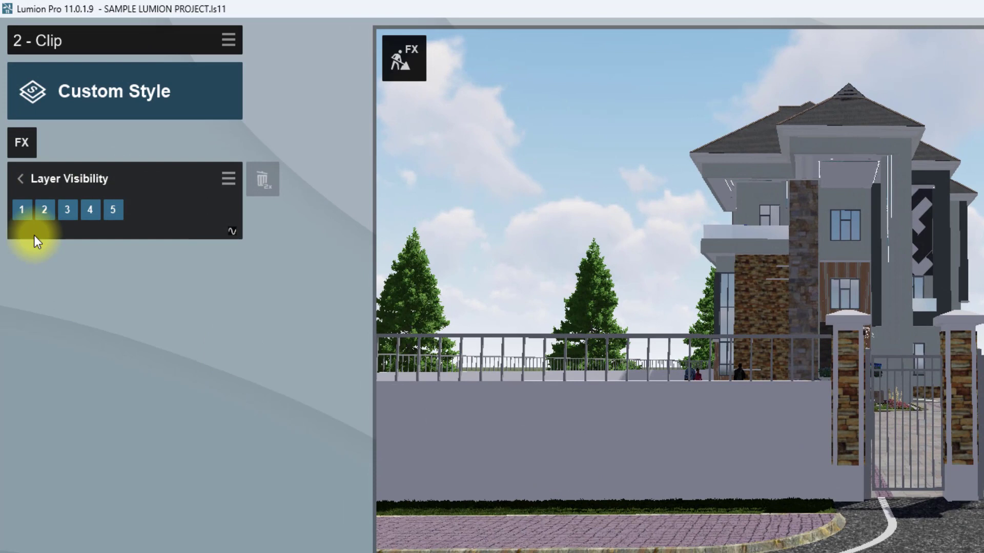
mouse_move(625, 439)
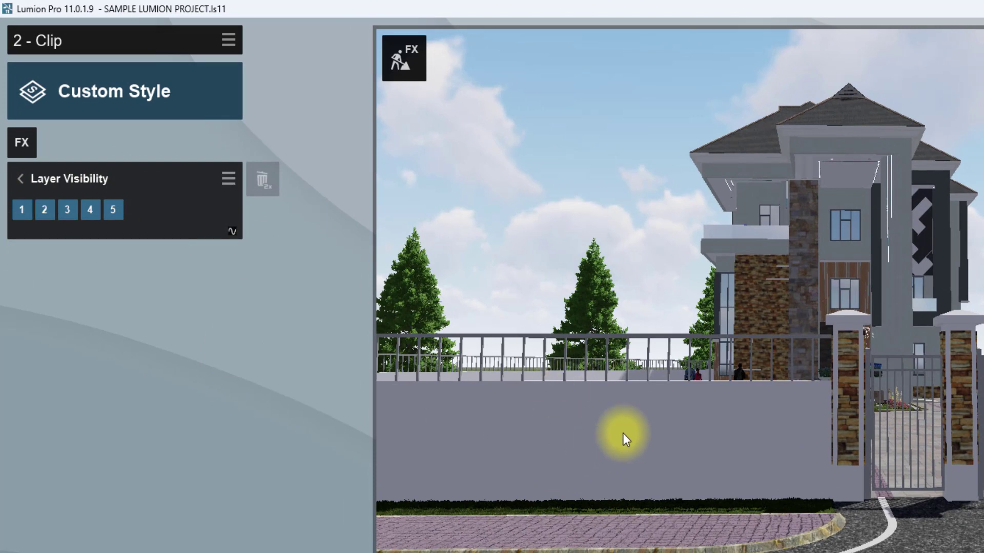
mouse_move(233, 233)
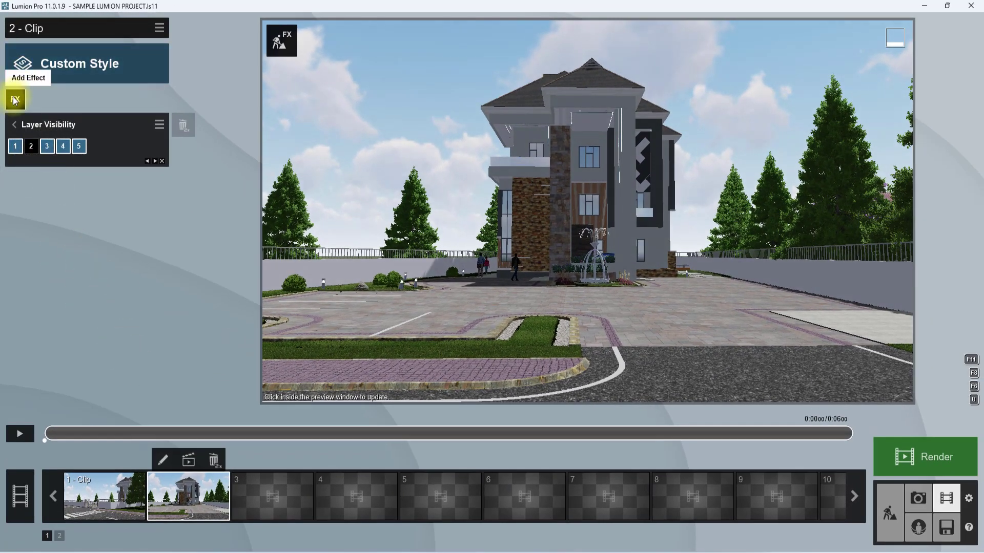
Apply the Camera 2-Point Perspective effect to clip 2 and play it back
click(15, 101)
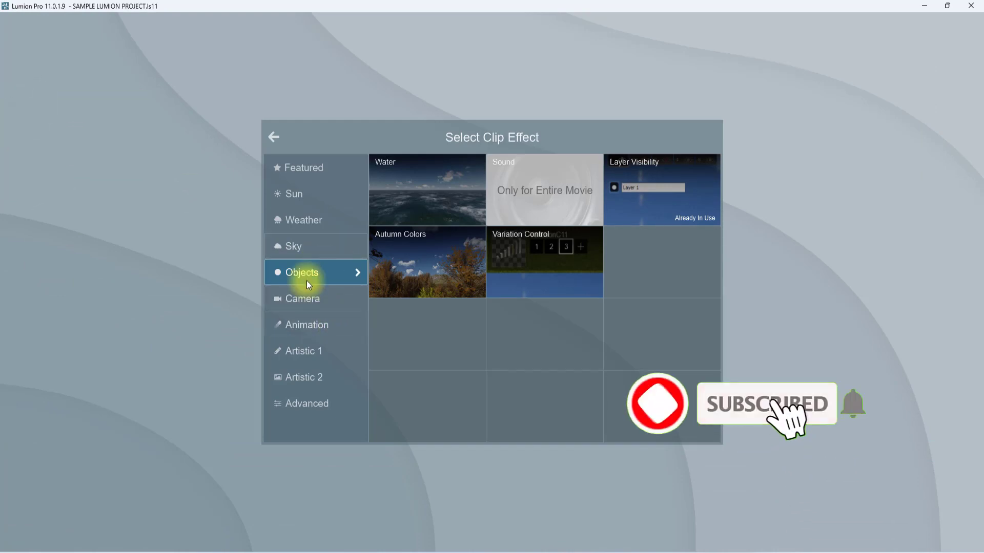
click(302, 298)
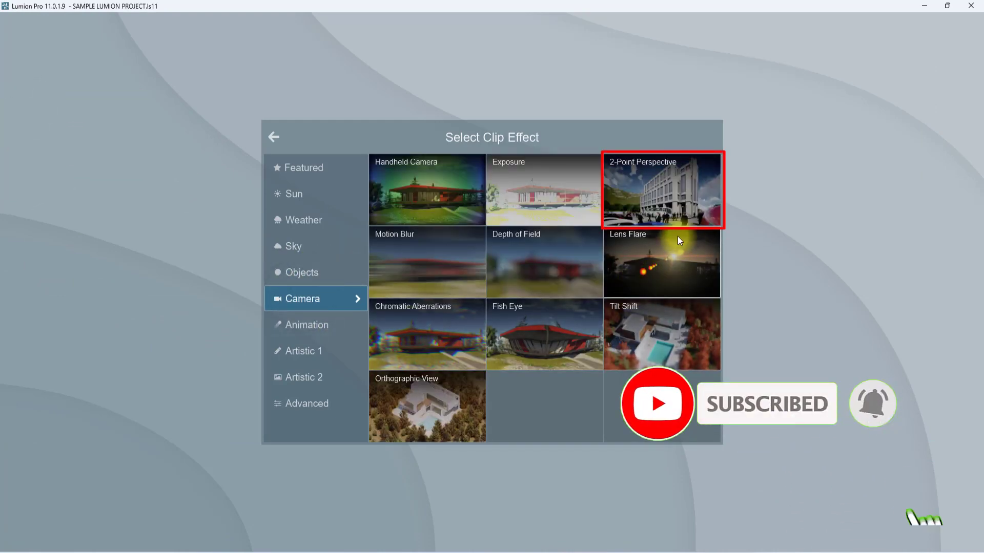
click(661, 190)
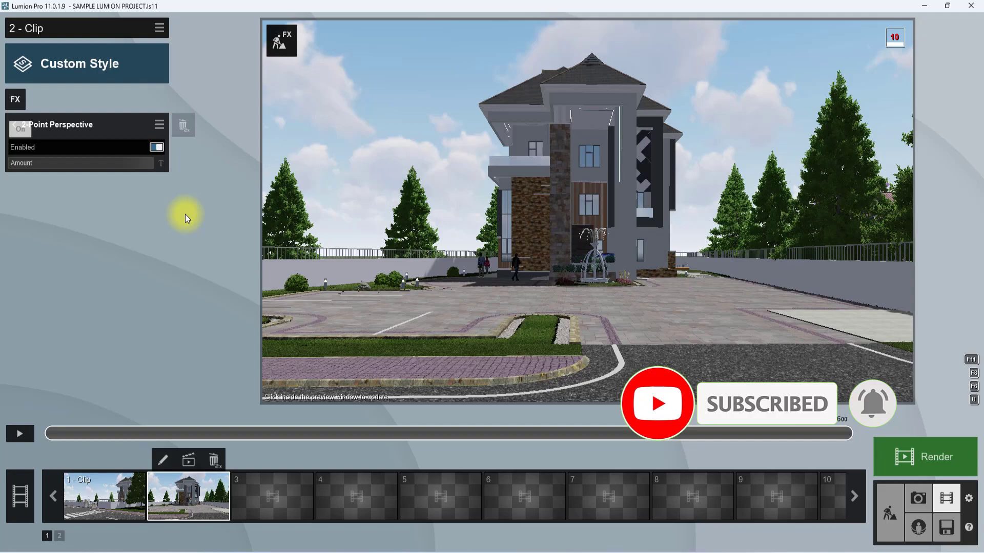
click(19, 434)
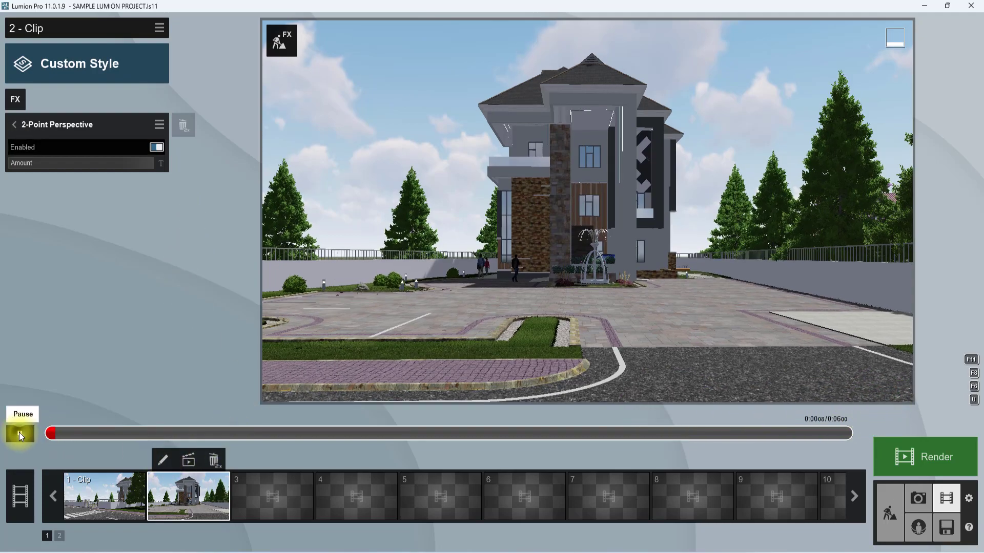
click(22, 434)
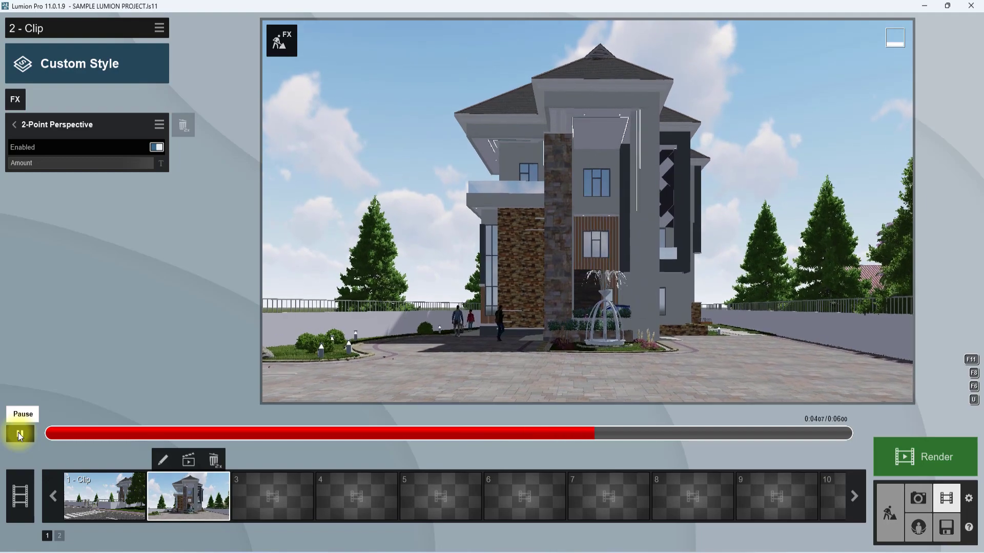
click(272, 495)
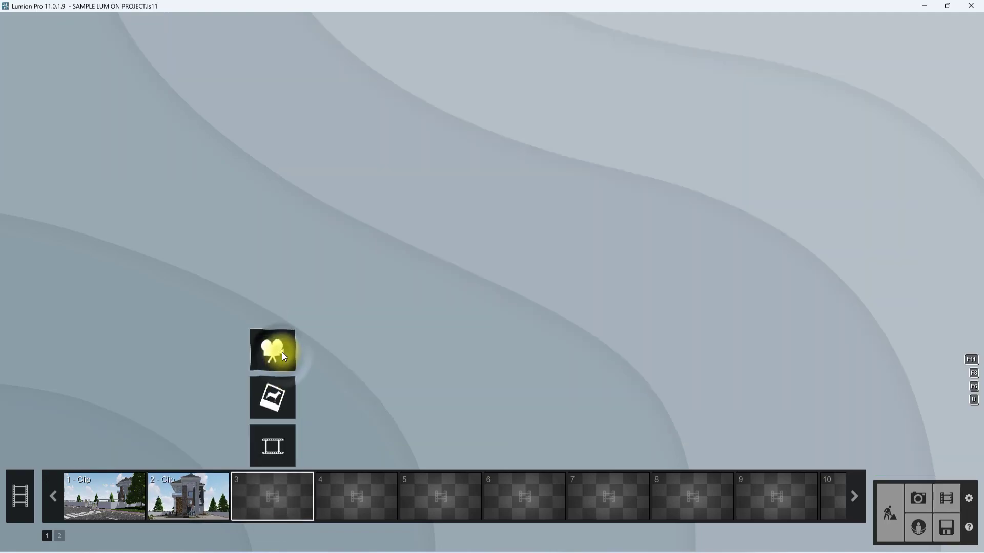
Record clip 3 from the driveway to the side garden path and set its length
click(272, 350)
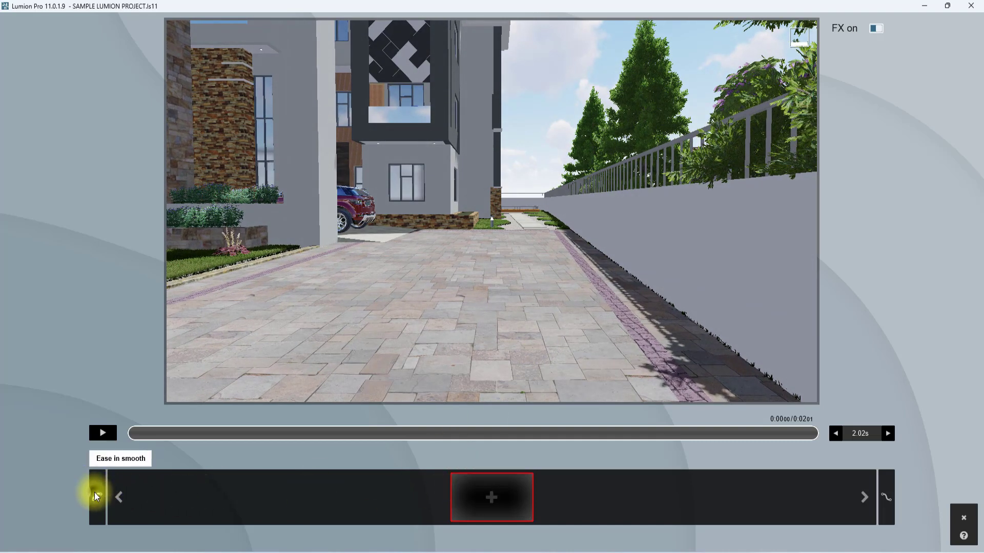
mouse_move(690, 479)
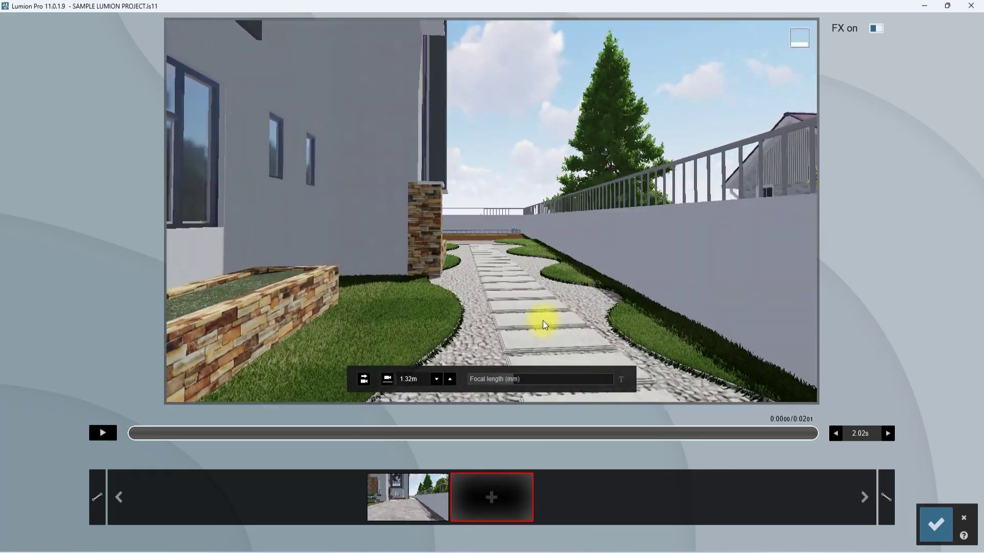
click(491, 497)
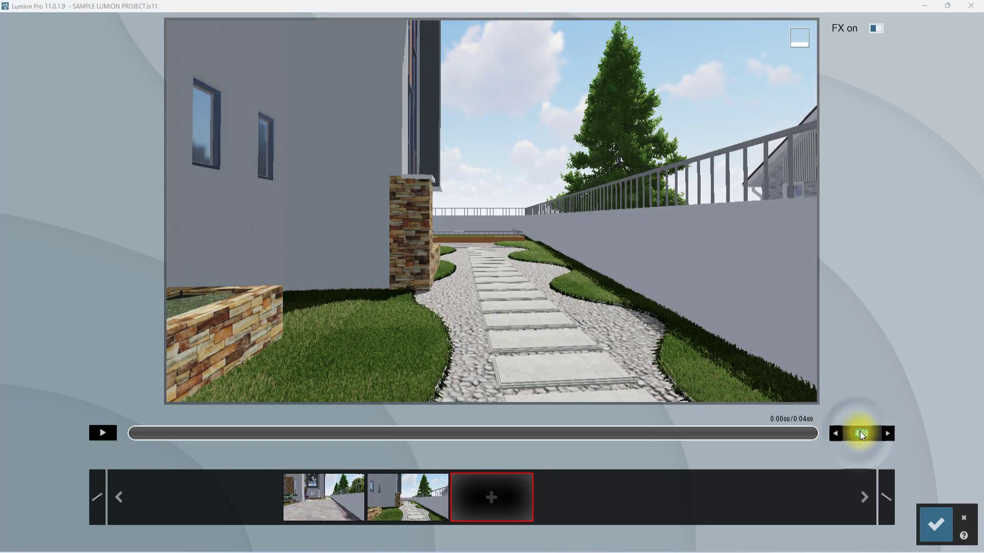
click(861, 433)
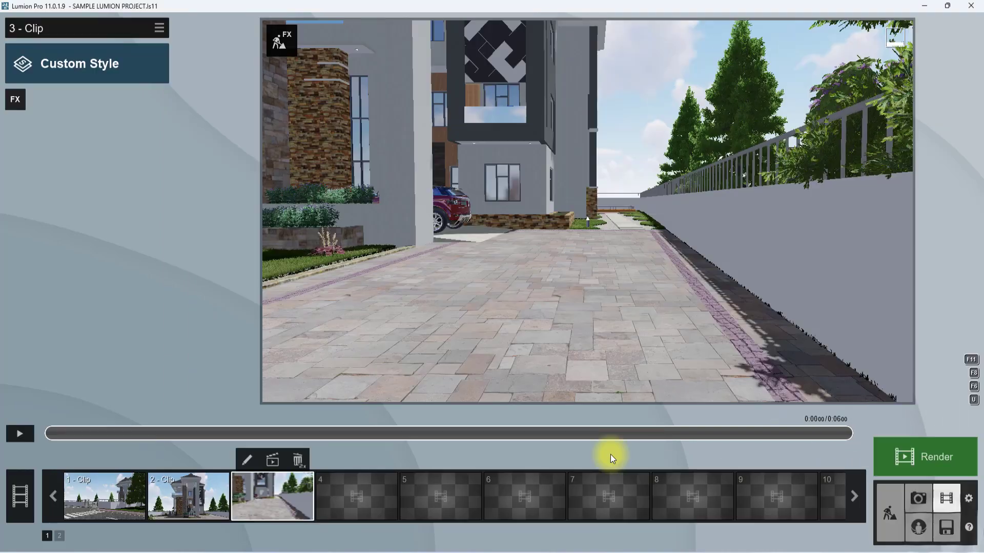
mouse_move(20, 433)
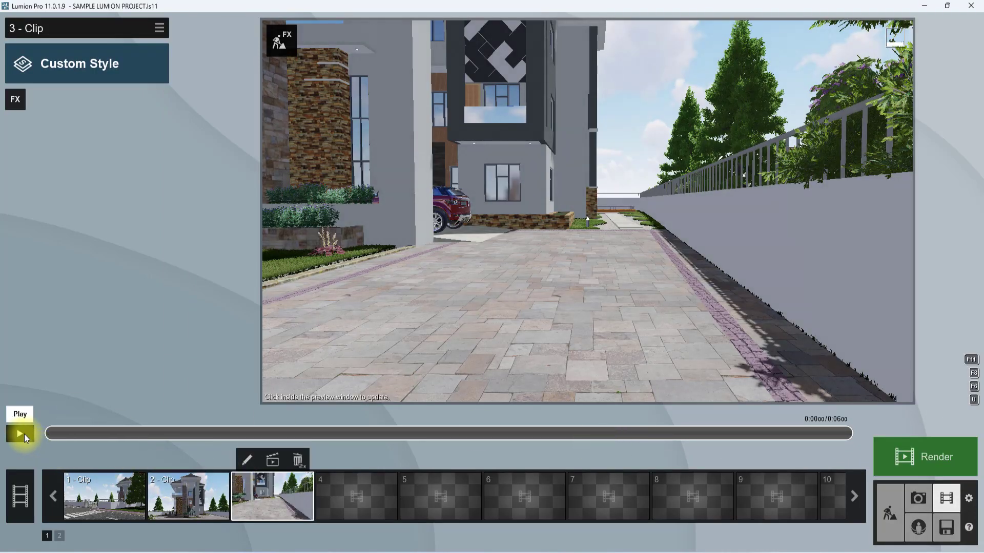
click(20, 434)
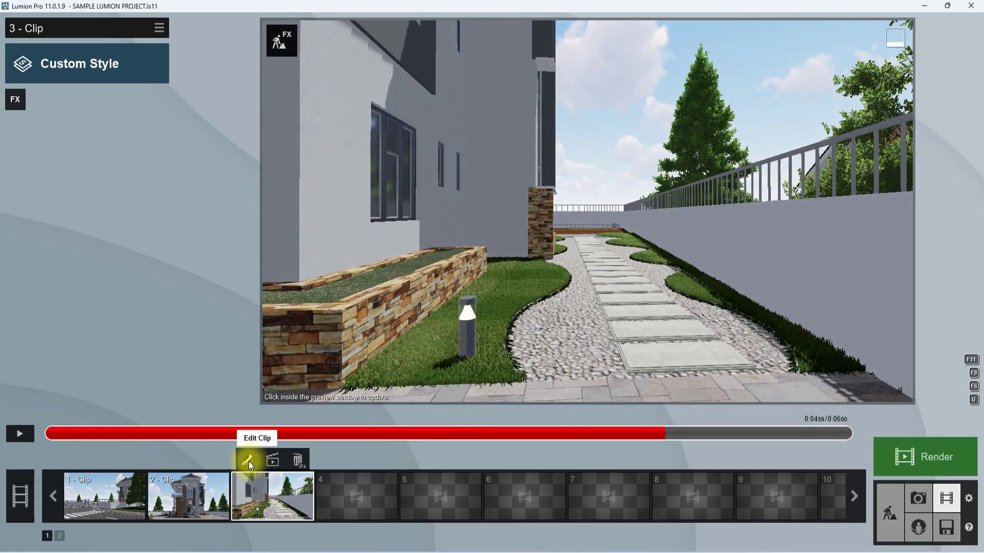
click(249, 460)
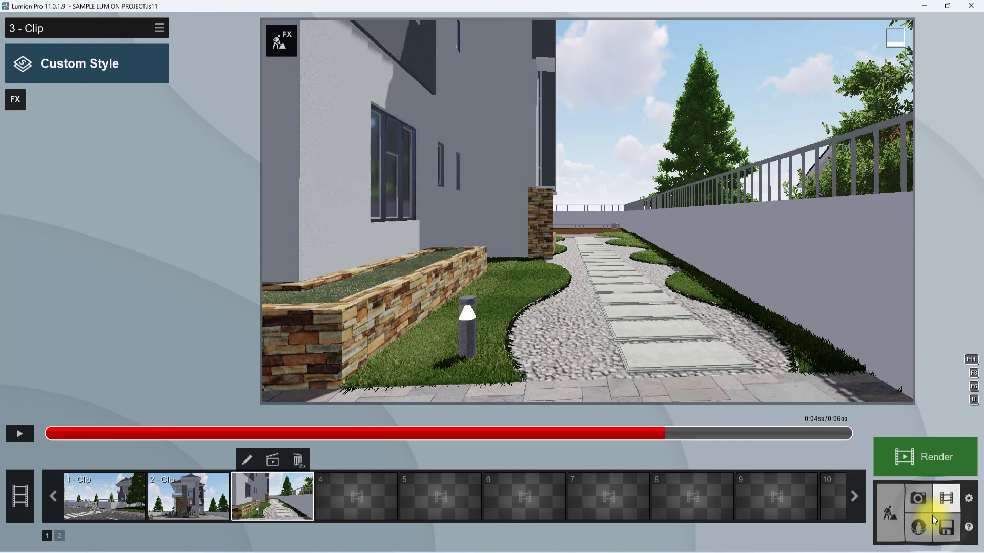
click(20, 434)
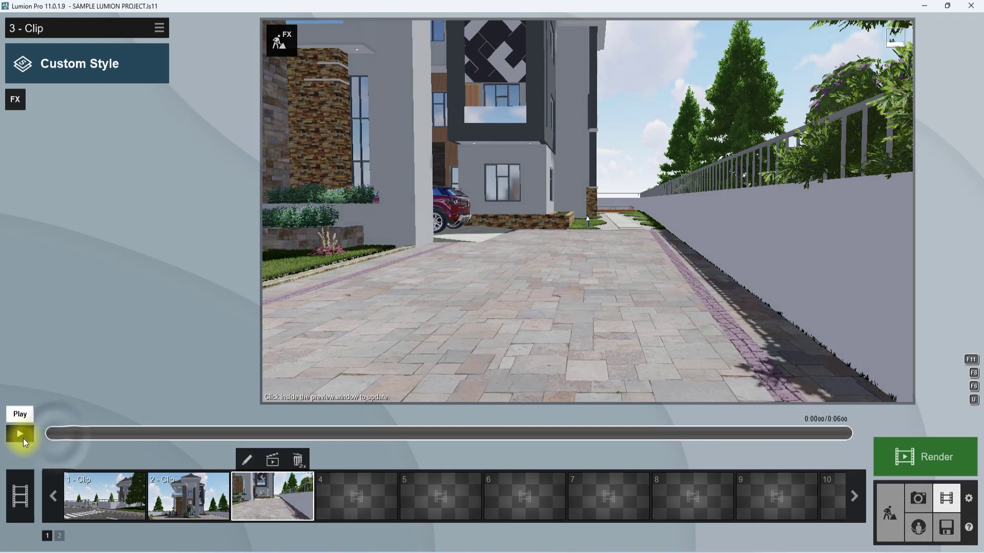
click(20, 433)
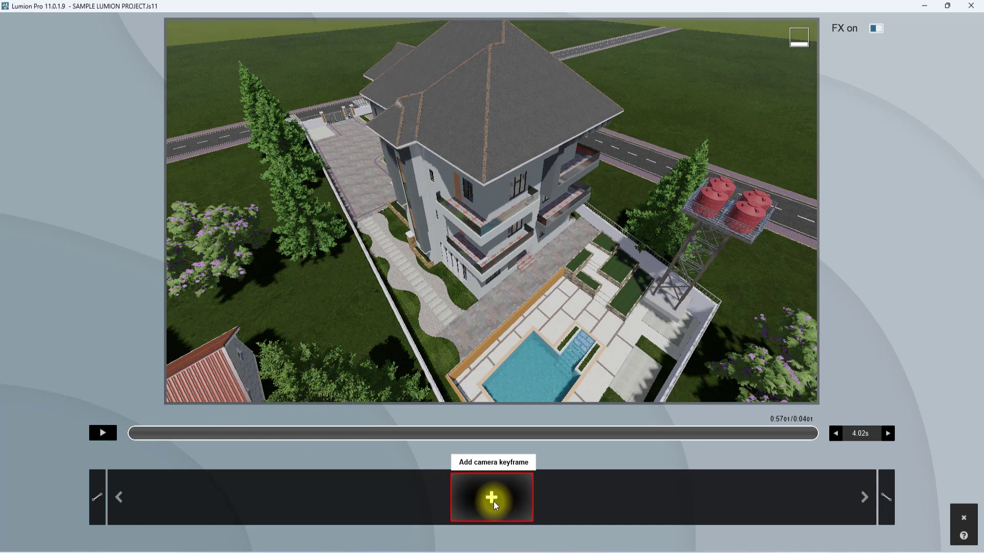
Capture two orbiting aerial keyframes over the house and pool, preview, and confirm
click(491, 498)
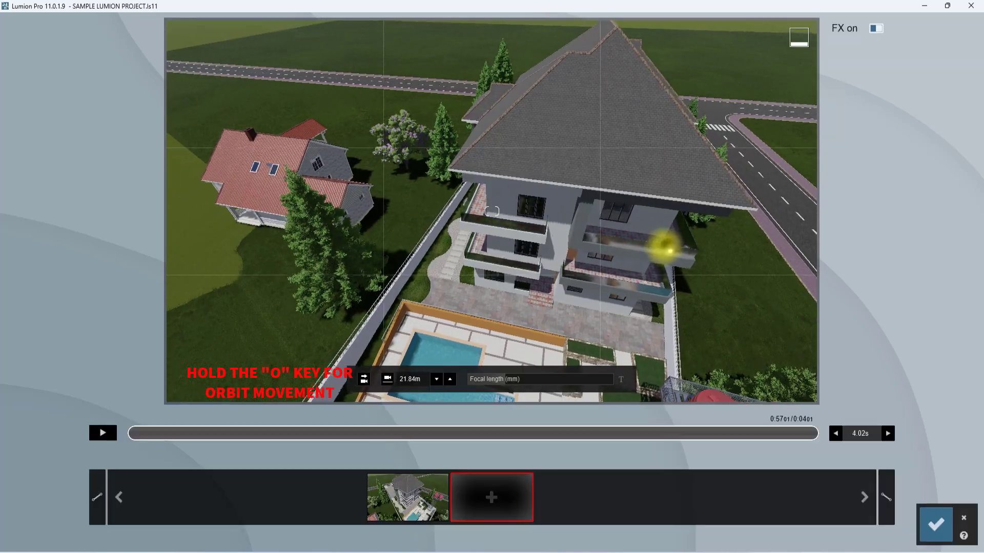
click(102, 433)
text(8)
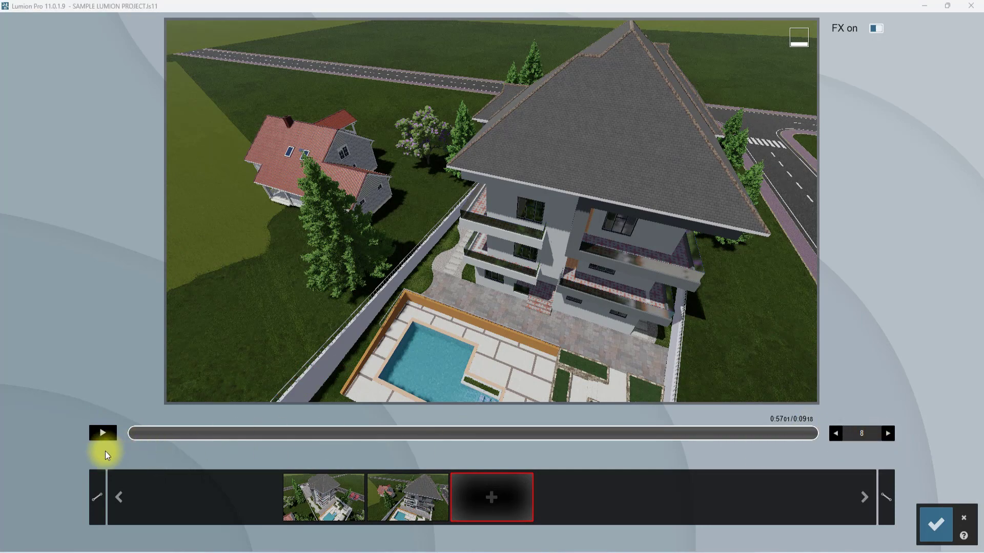
click(101, 433)
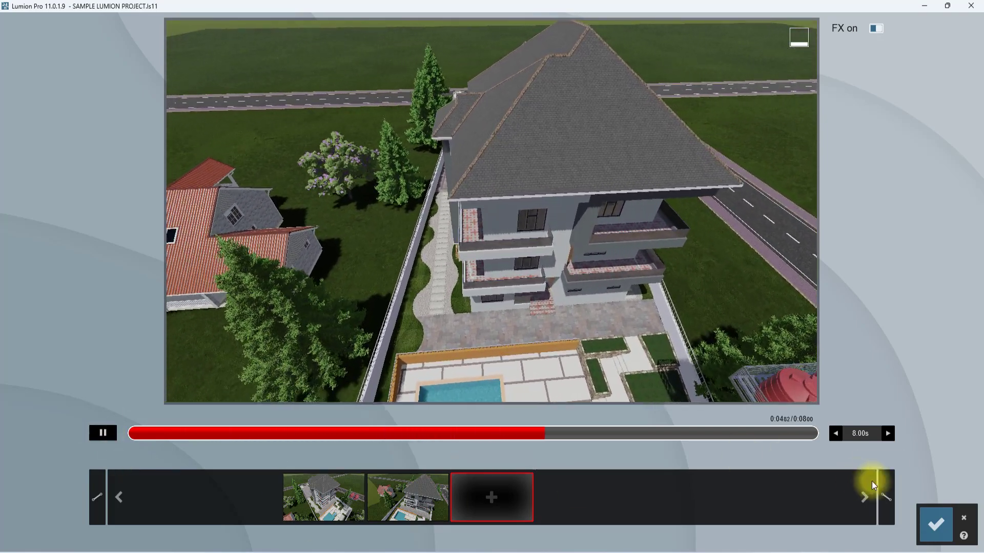
click(491, 497)
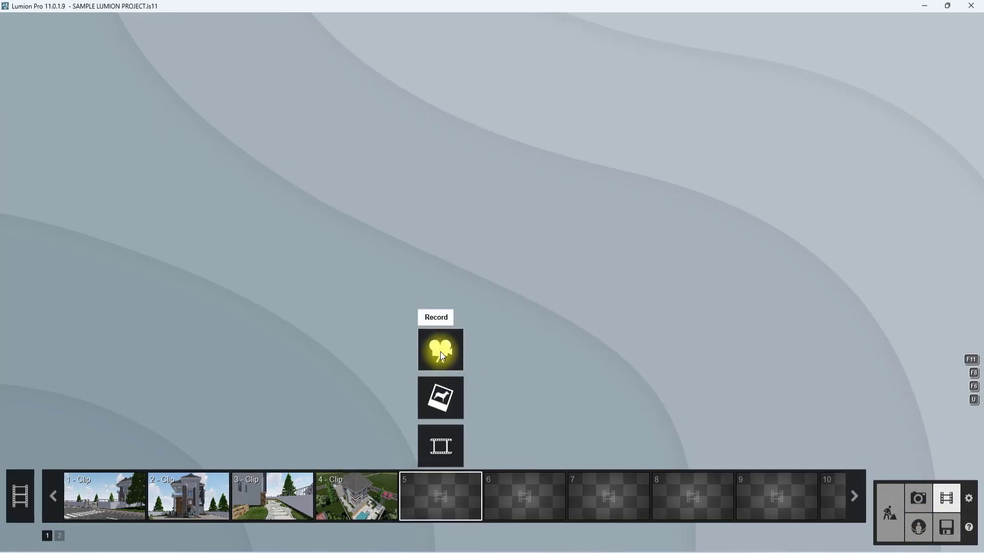
Record clip 5 with front driveway and side aerial keyframes, then preview and pause
click(439, 349)
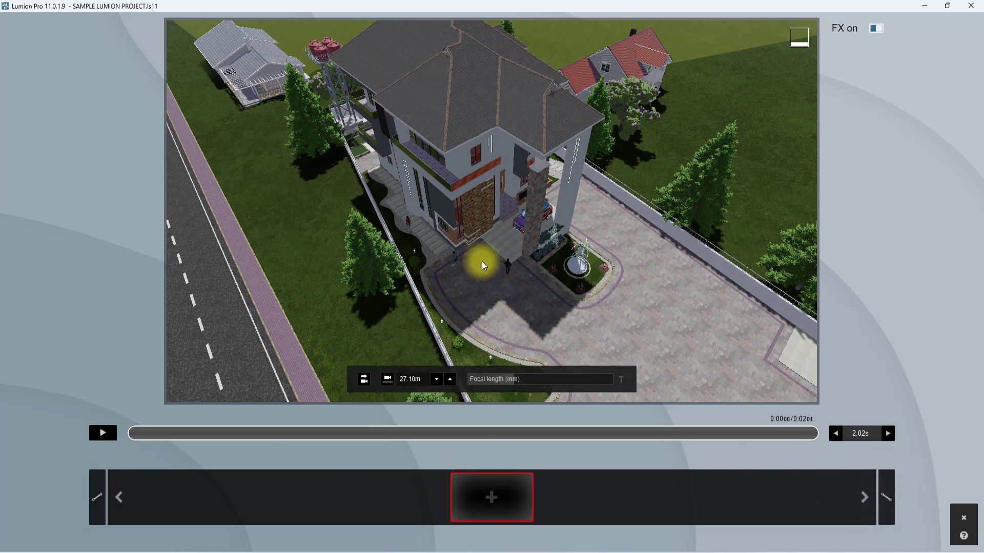
click(491, 497)
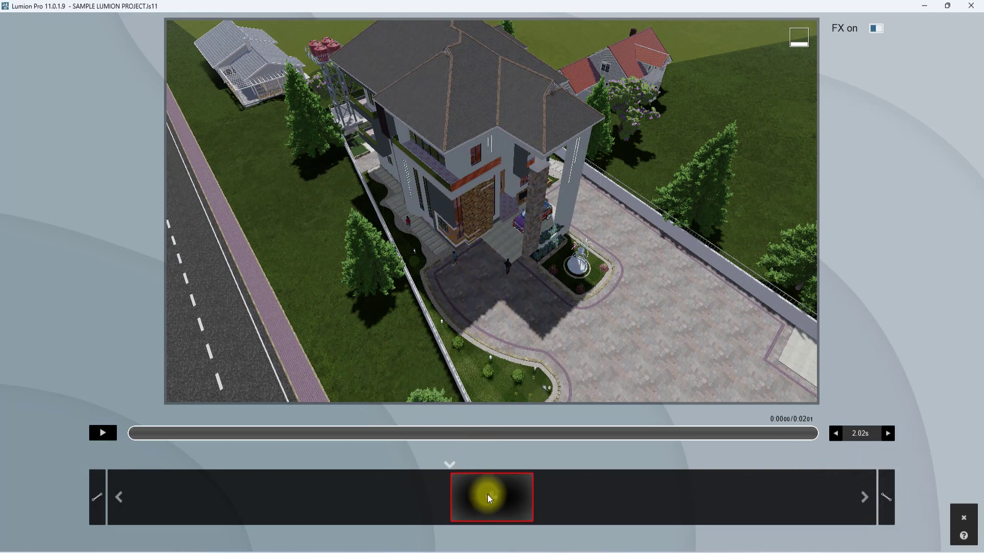
click(492, 497)
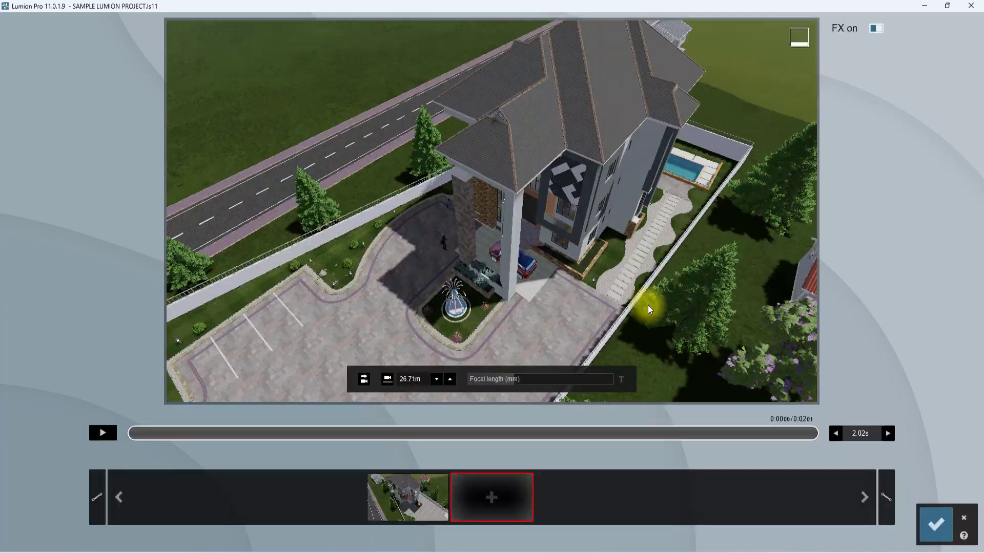
click(490, 497)
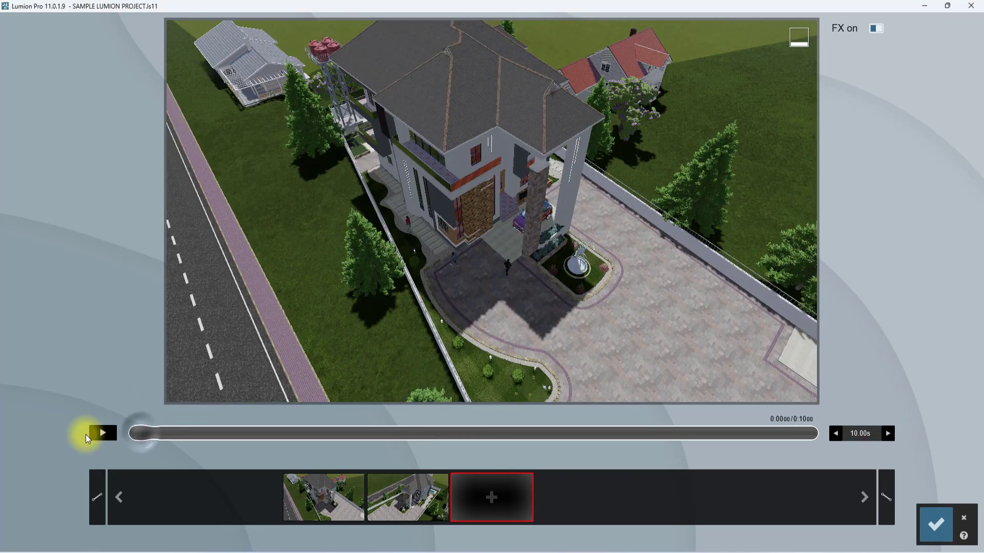
click(103, 433)
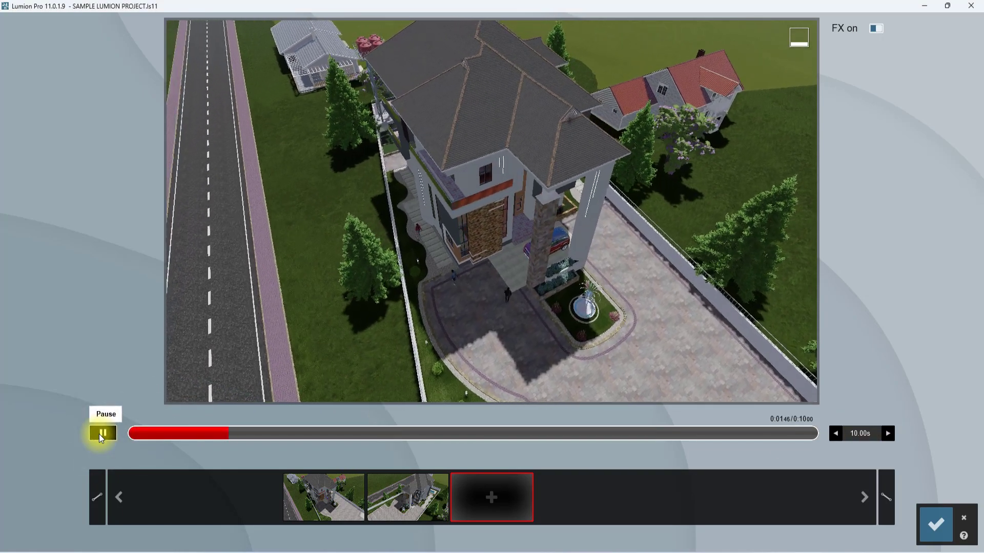
click(103, 433)
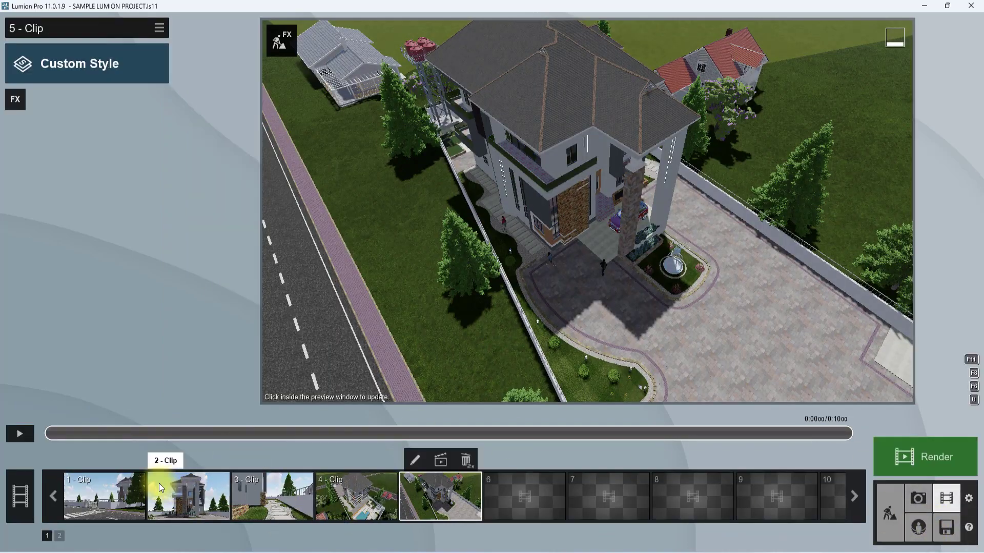
Switch to Entire Movie and play the full 34-second five-clip movie, then pause
click(356, 495)
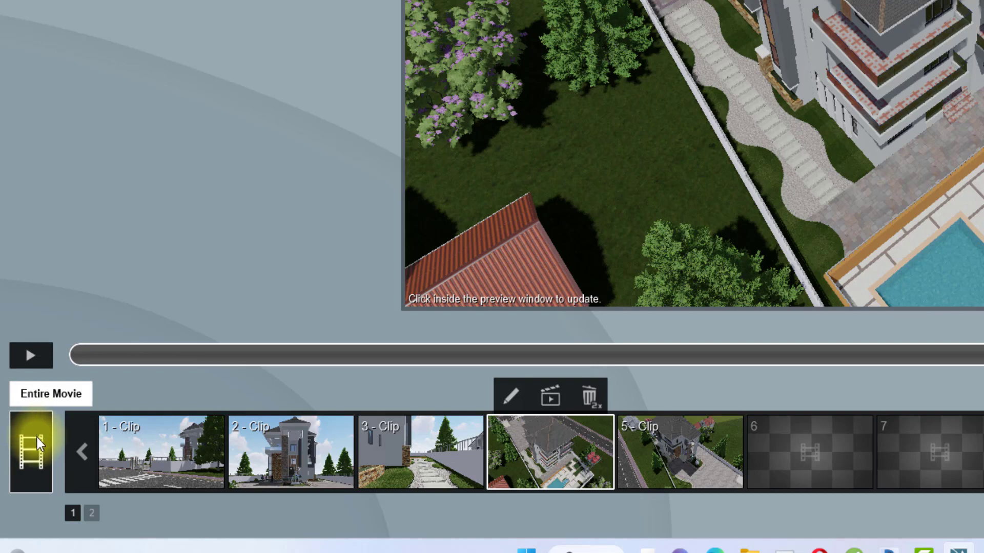
click(32, 452)
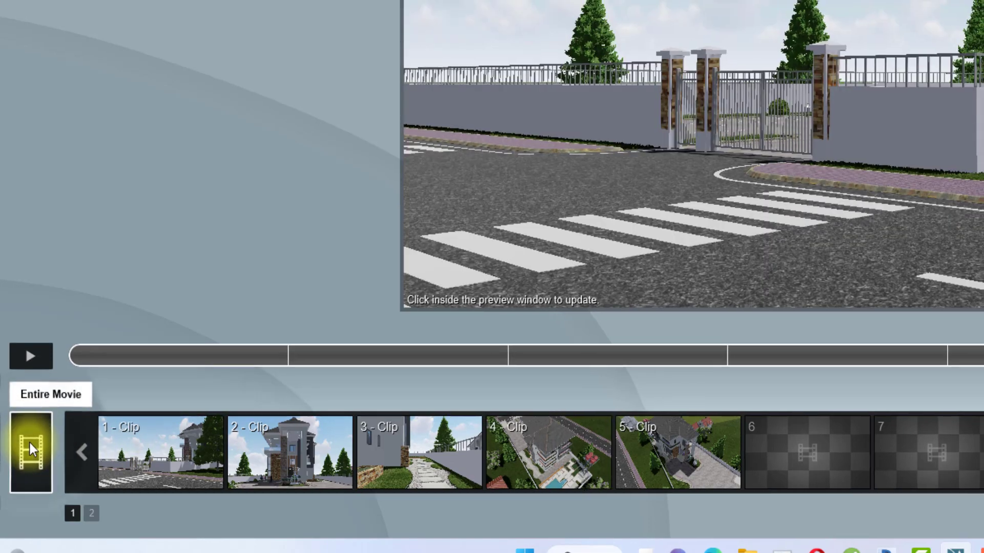
click(30, 356)
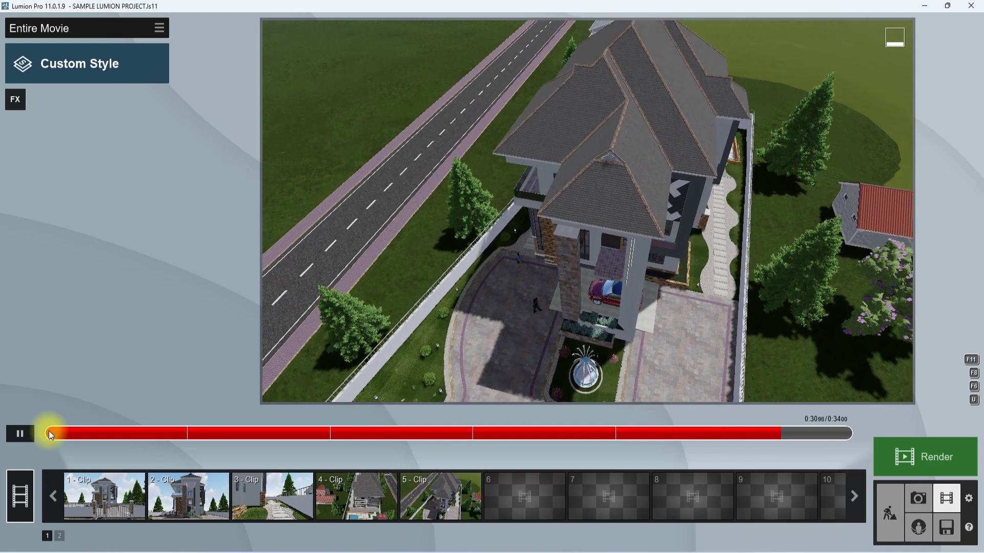
click(20, 433)
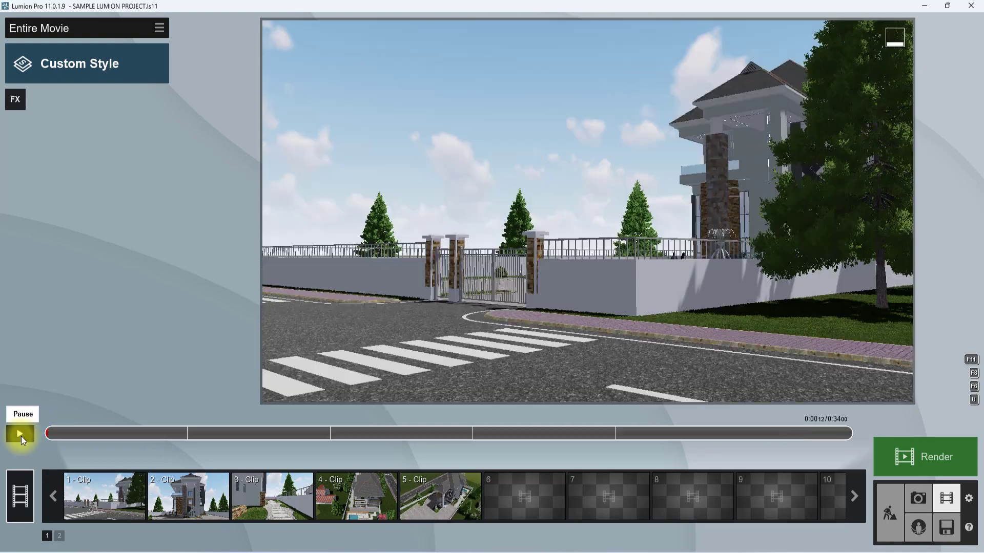
click(20, 434)
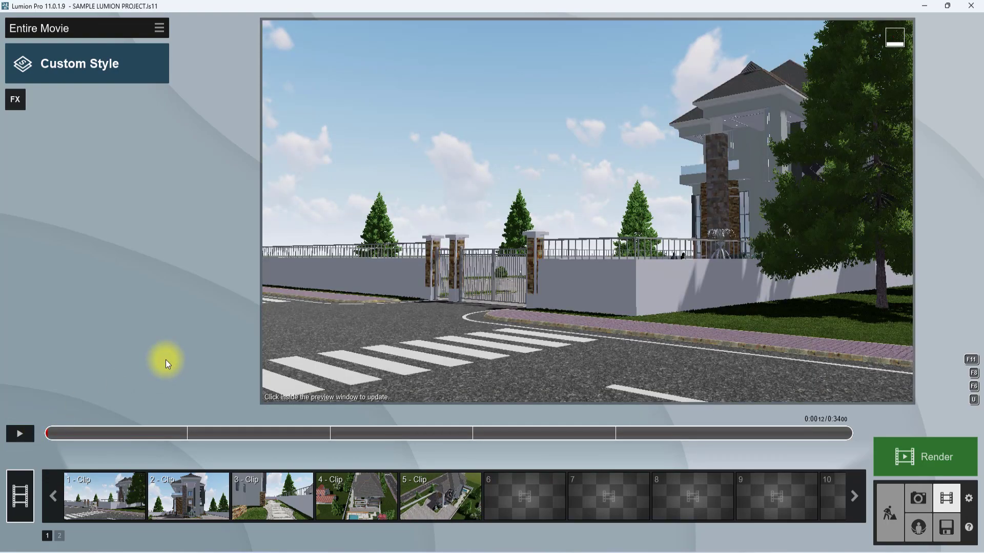